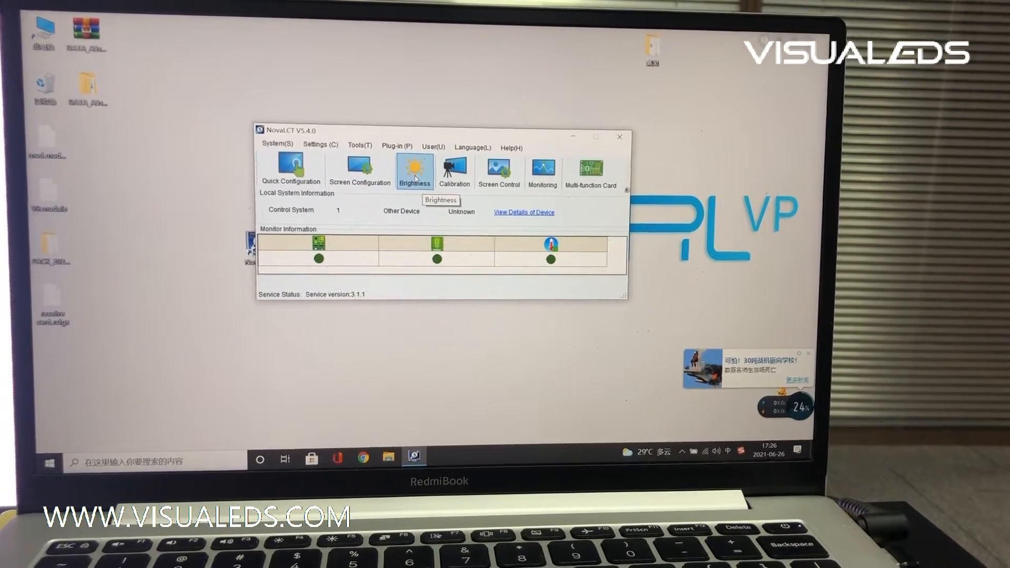
Set the screen brightness manually to 214 (83.9%) from the Brightness settings.
click(414, 168)
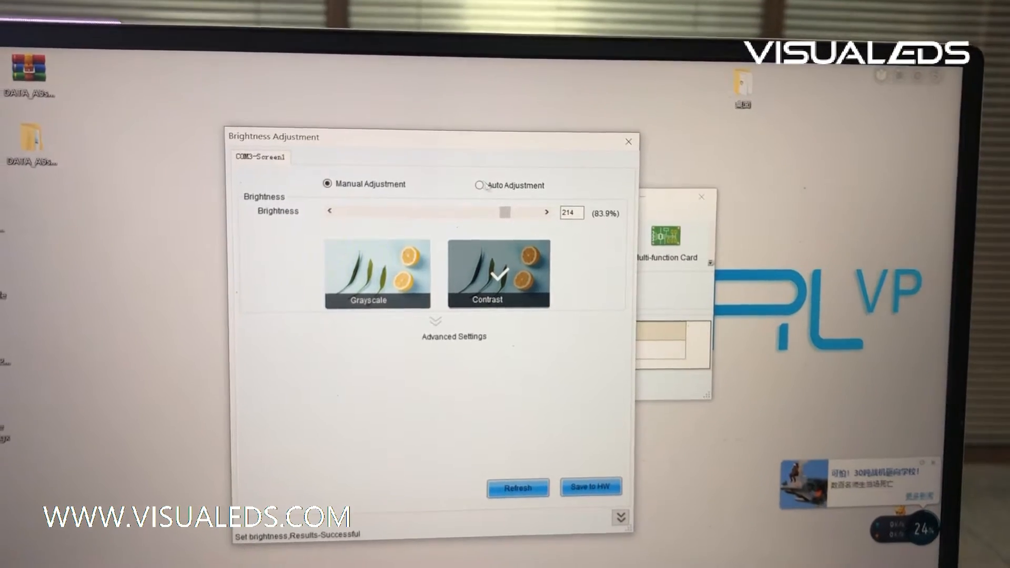
Switch brightness to Auto Adjustment and launch the setup wizard's mode selection.
click(480, 186)
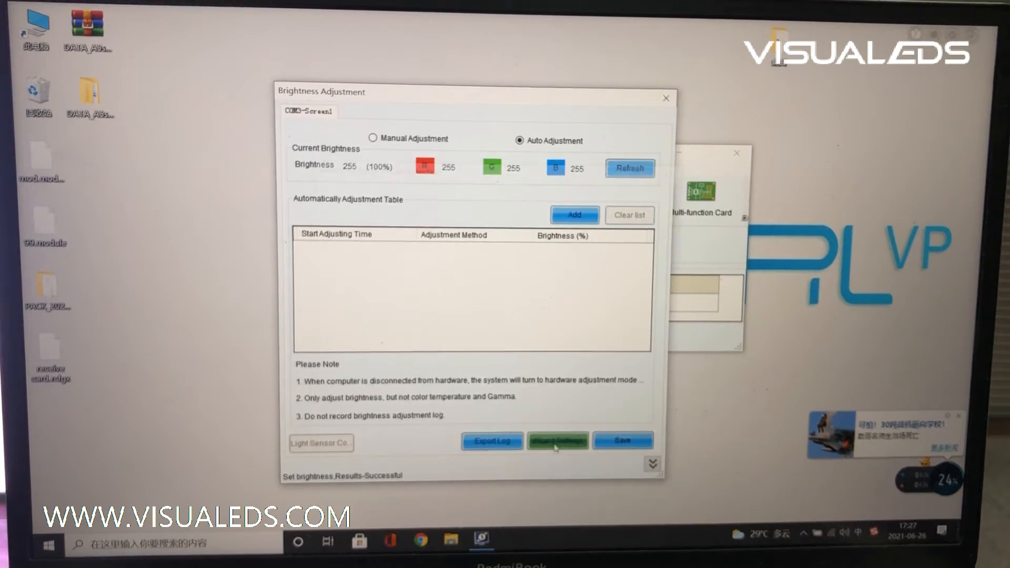
click(556, 441)
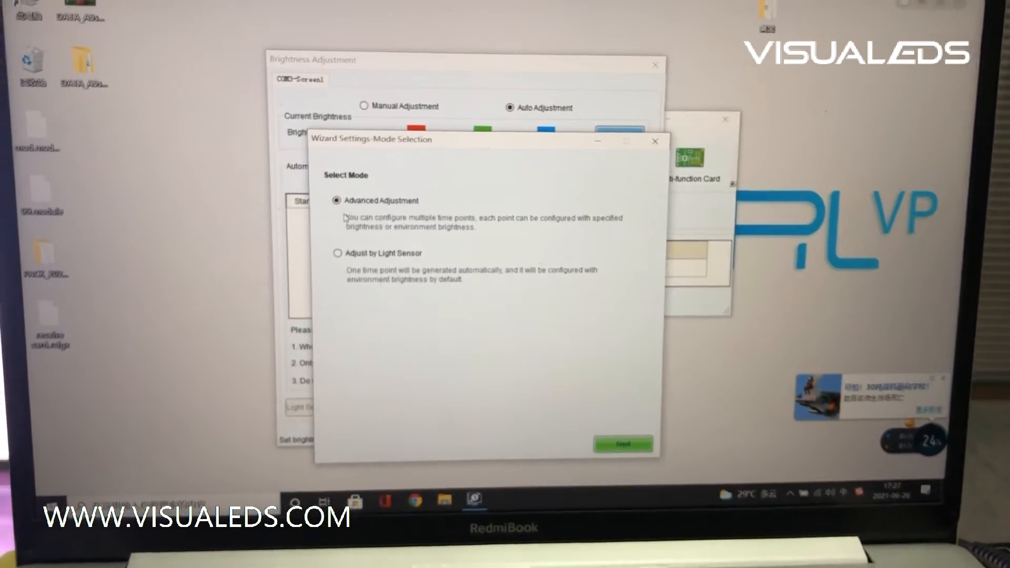
Proceed with Advanced Adjustment to the empty time points settings step.
click(621, 444)
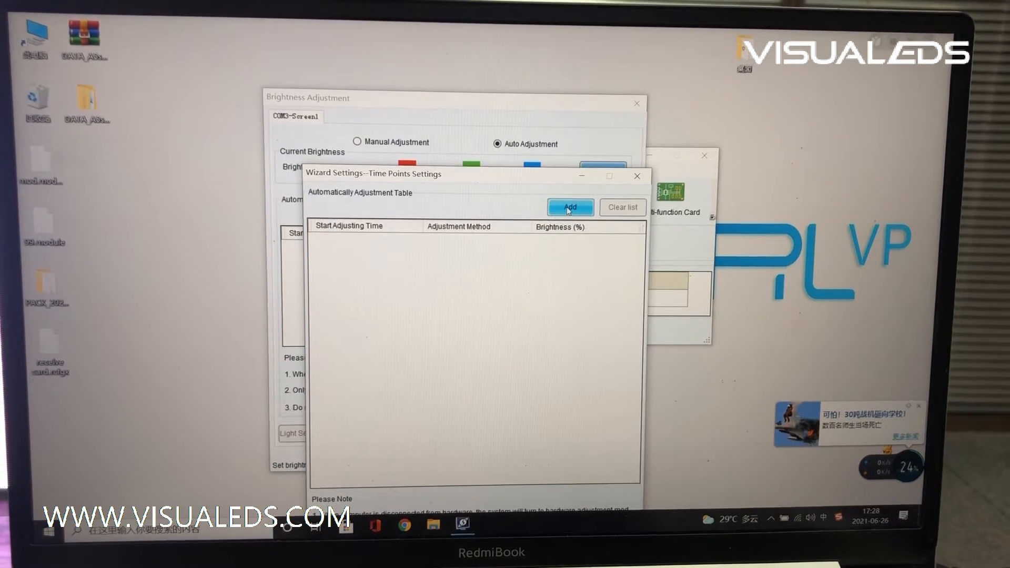
Add a 17:00 time point at 50% brightness and enter a 10:00 point at 80%.
click(569, 206)
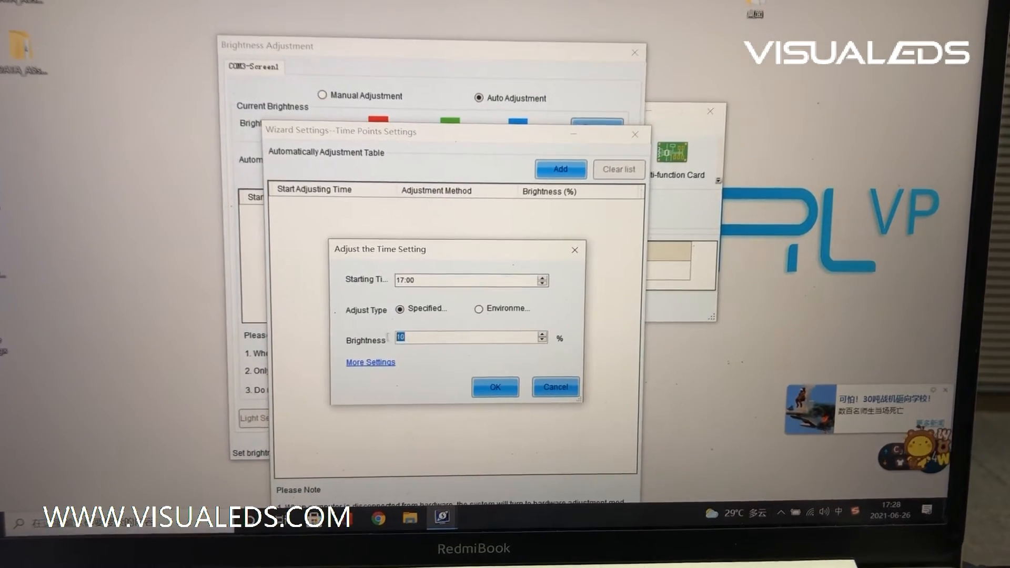
text(5)
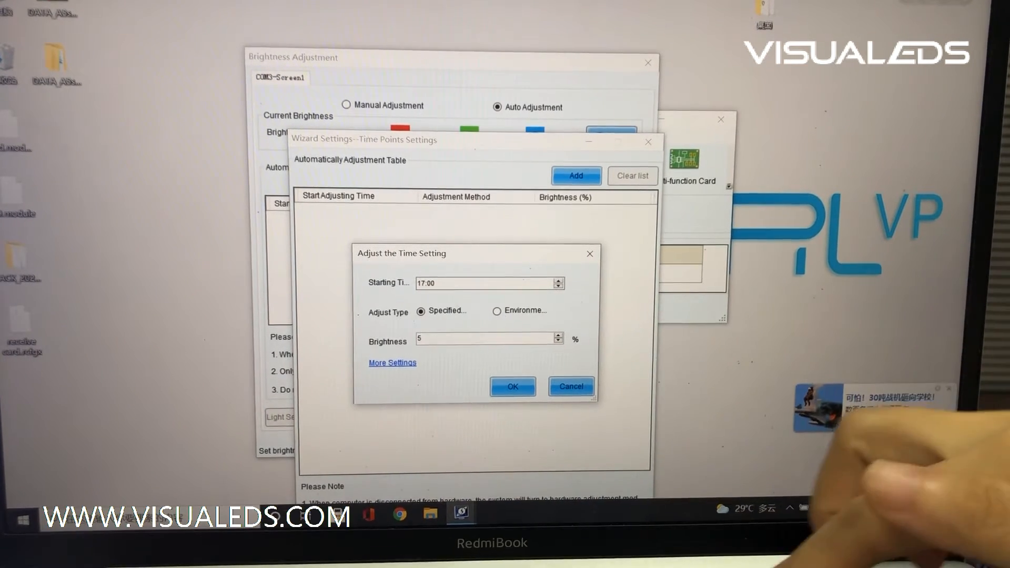
text(0)
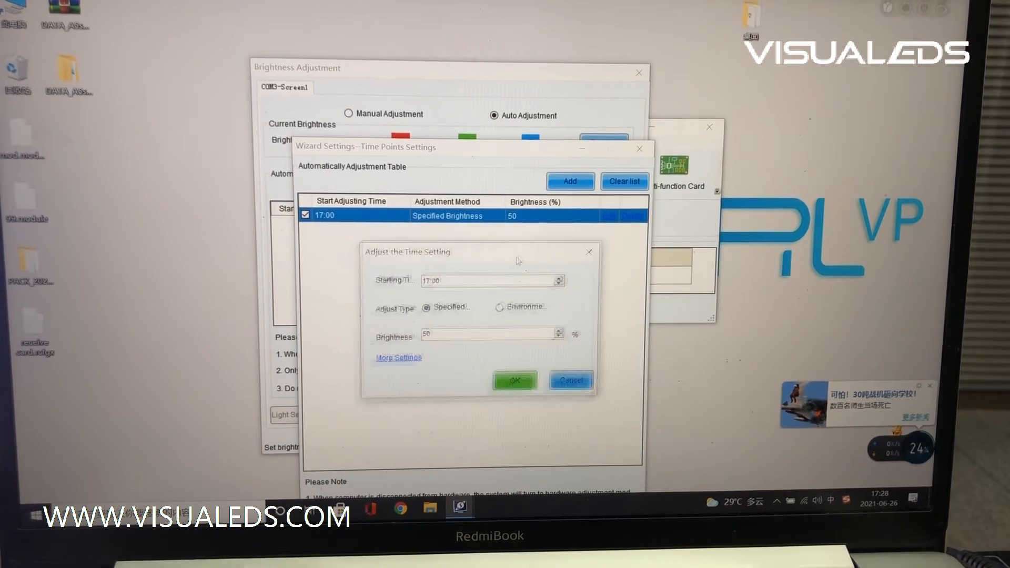
triple_click(490, 331)
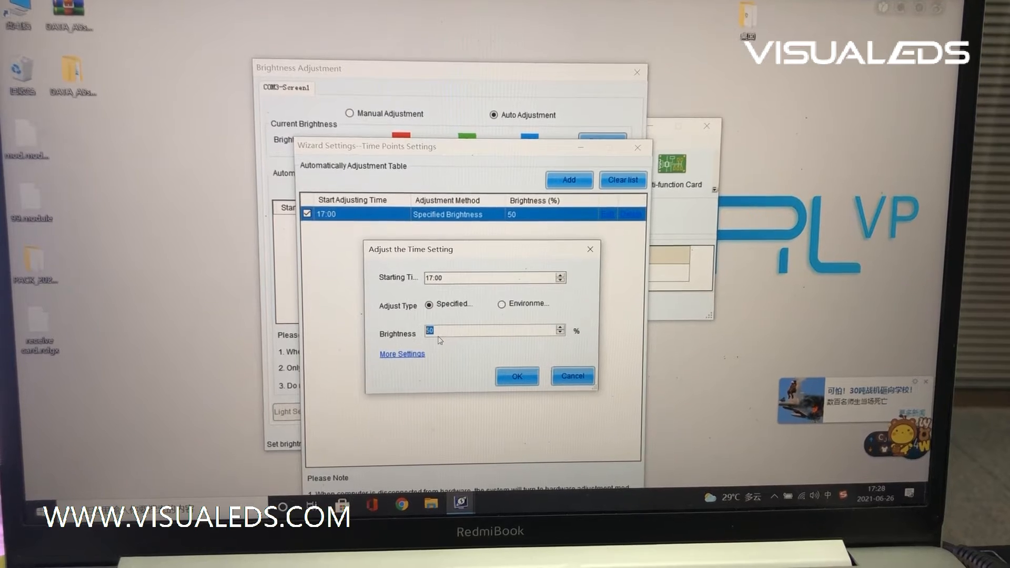
text(80)
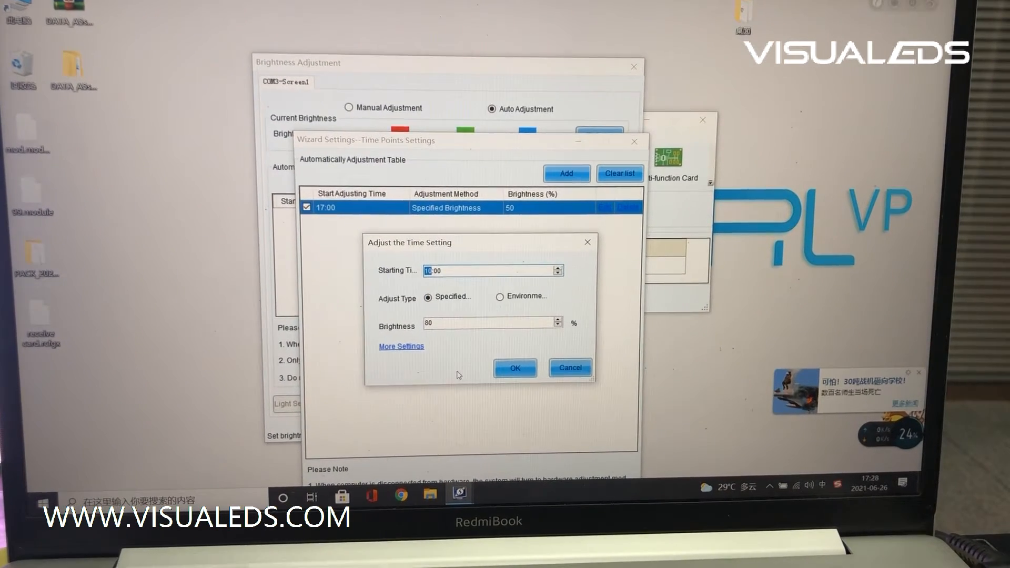
Confirm the 10:00 point at 80%, then finish and save the schedule.
click(514, 367)
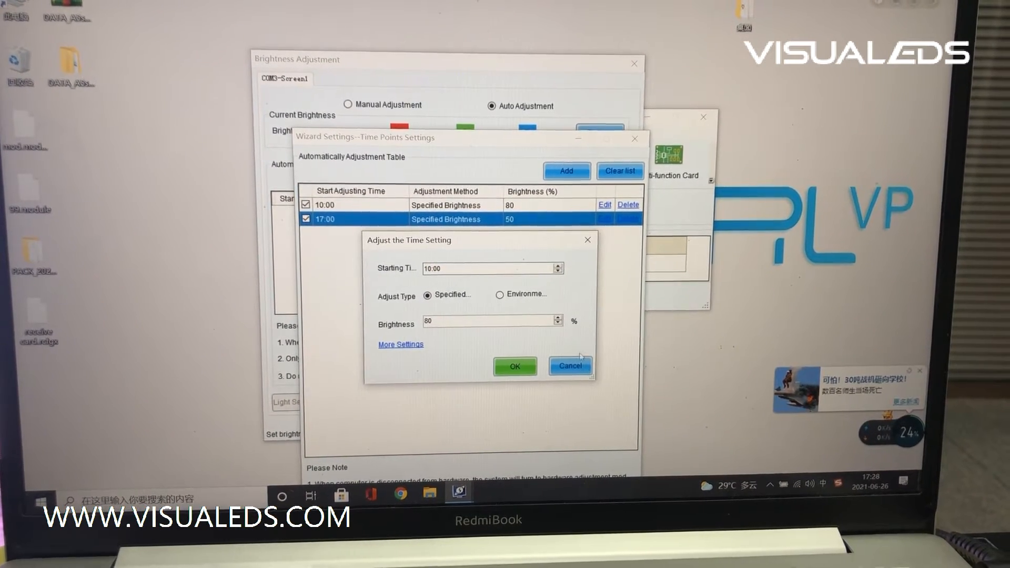
click(569, 367)
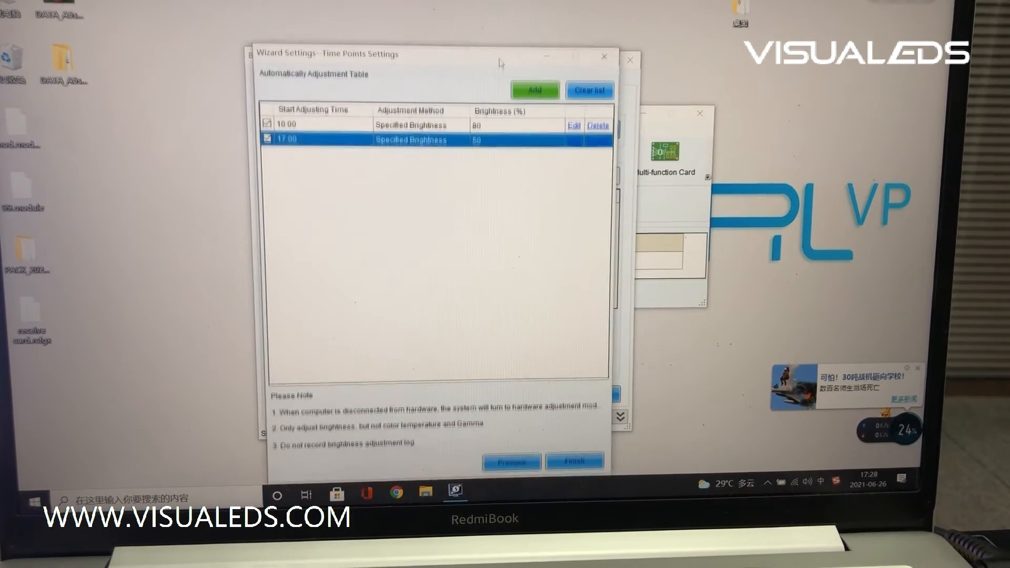
click(574, 462)
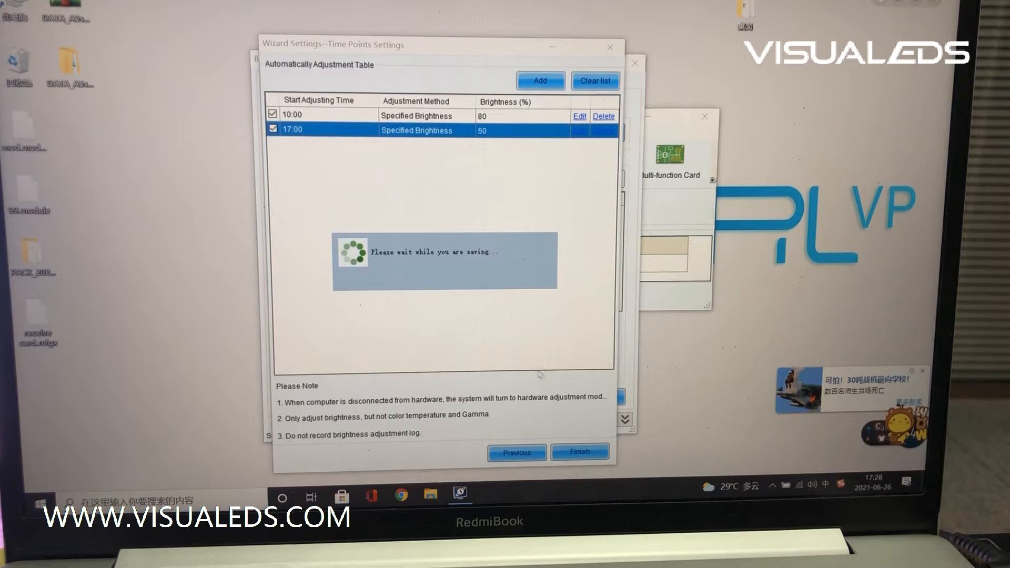
click(579, 451)
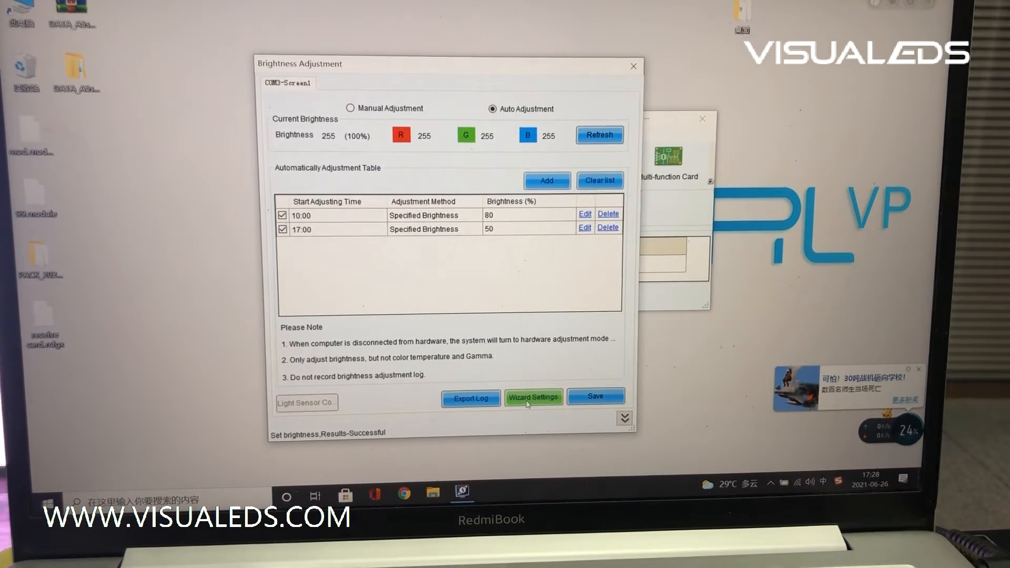
Reopen the setup wizard and select Adjust by Light Sensor mode.
click(532, 397)
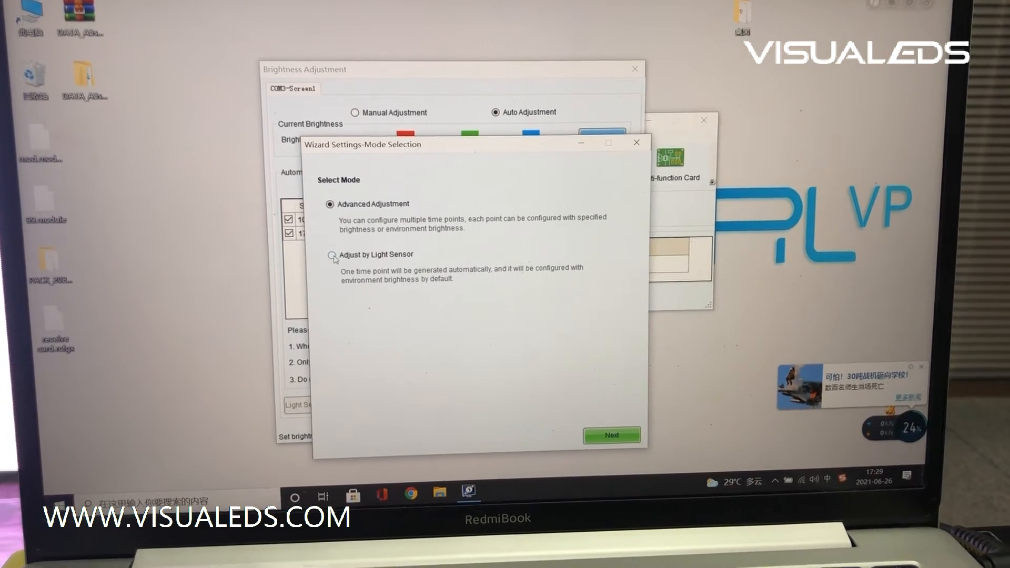
click(332, 250)
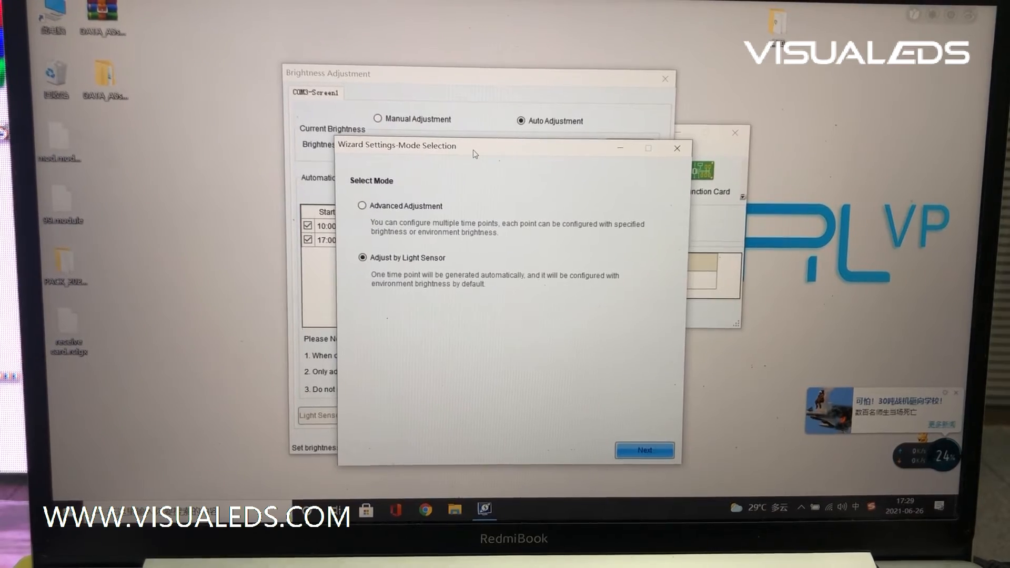
Advance to Light Sensor Settings showing sensor COM3-1 and the 20 lux → 40% mapping.
click(644, 449)
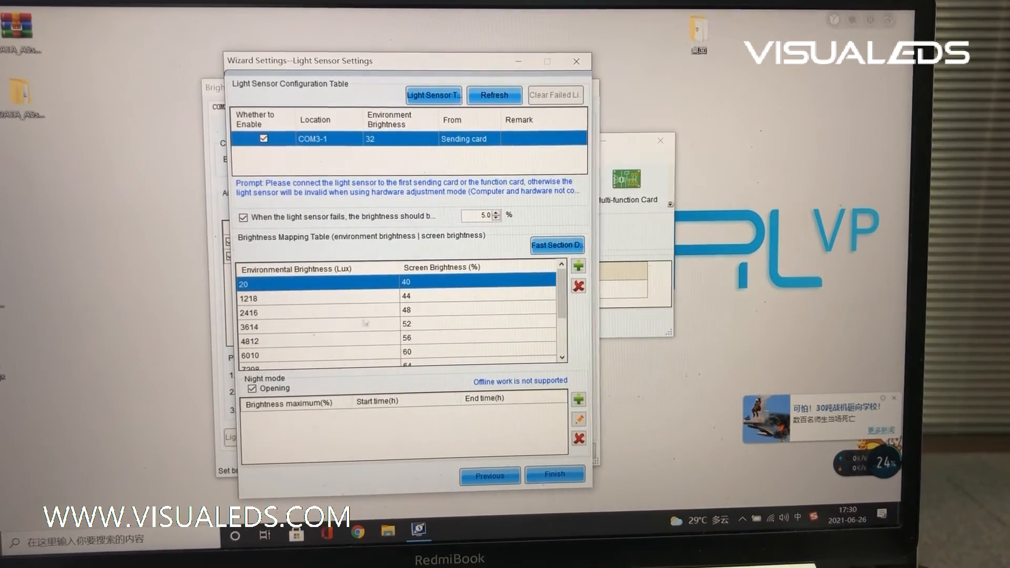
Review the sensor mapping table, then finish and acknowledge the successful save.
scroll(down, 3)
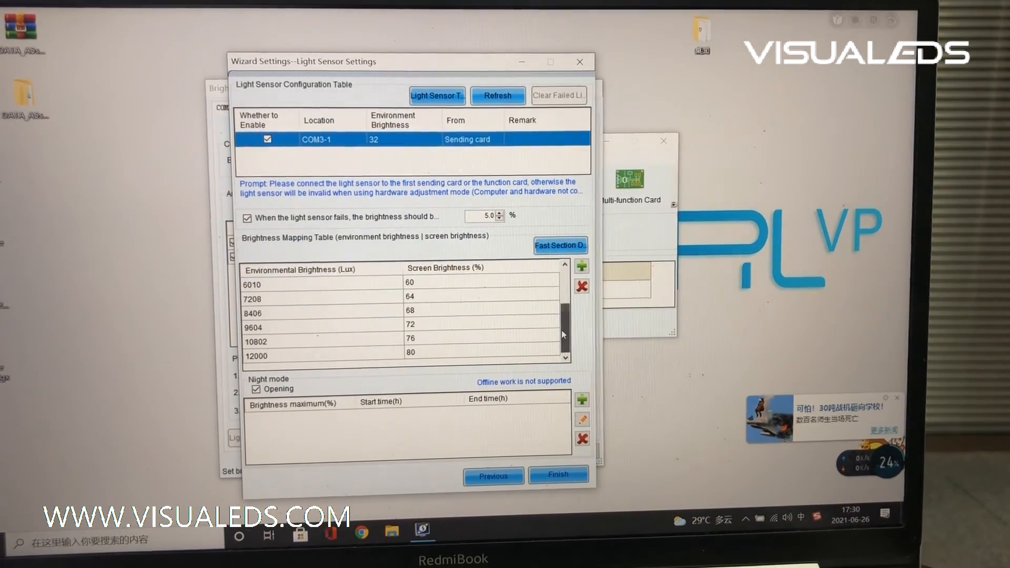
scroll(up, 3)
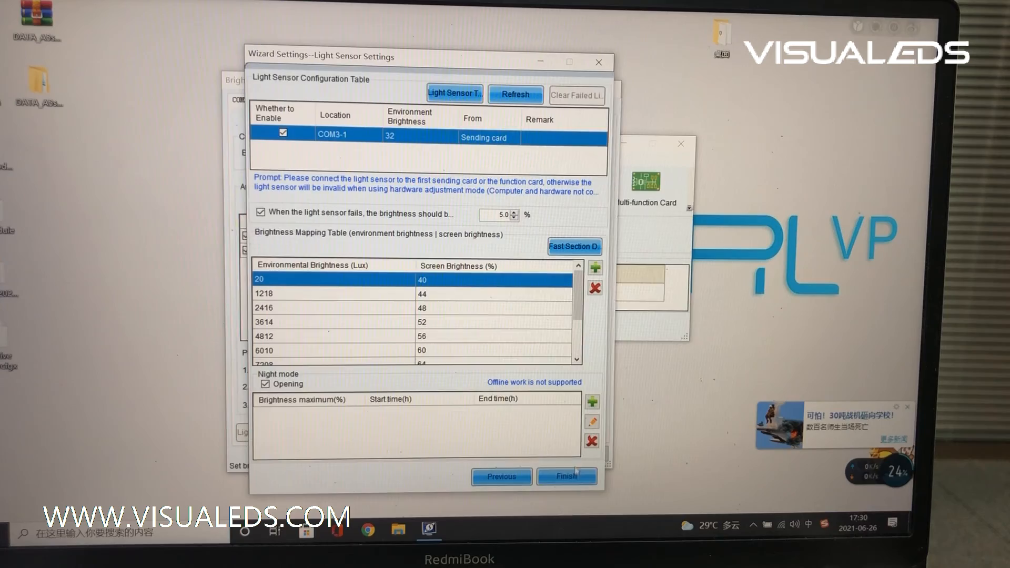
click(565, 475)
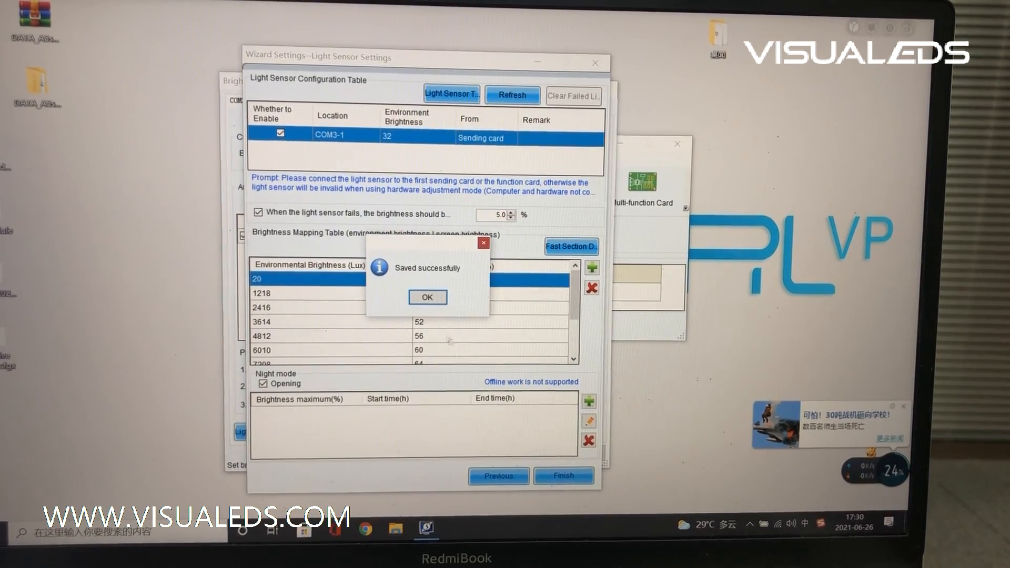
click(426, 297)
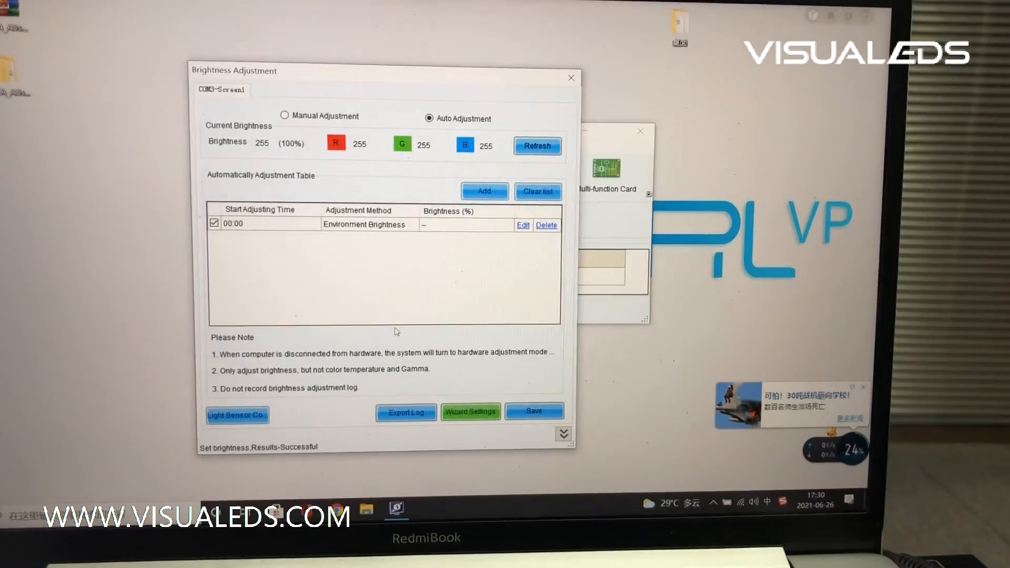